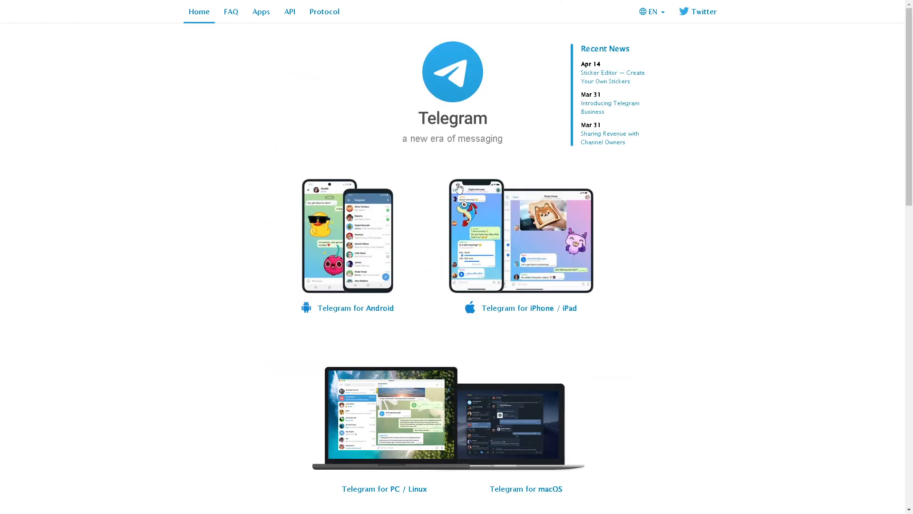
pyautogui.moveTo(500, 229)
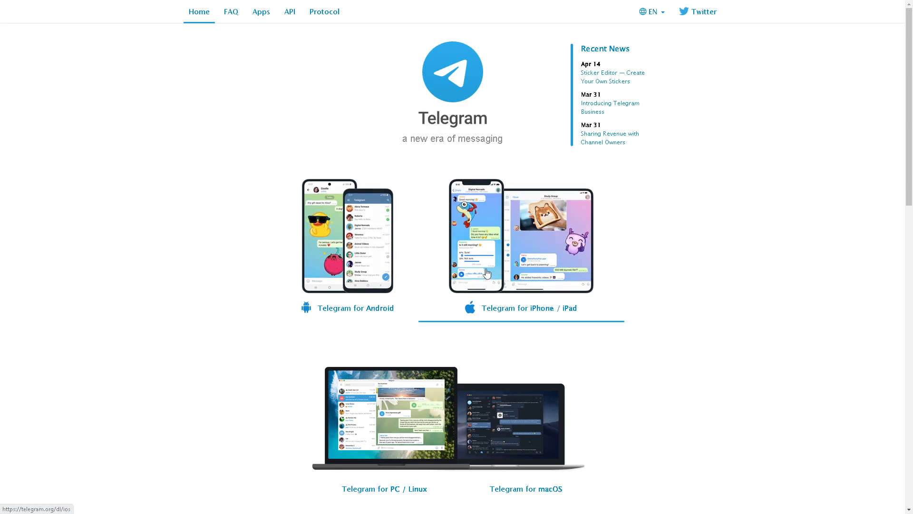
pyautogui.moveTo(382, 416)
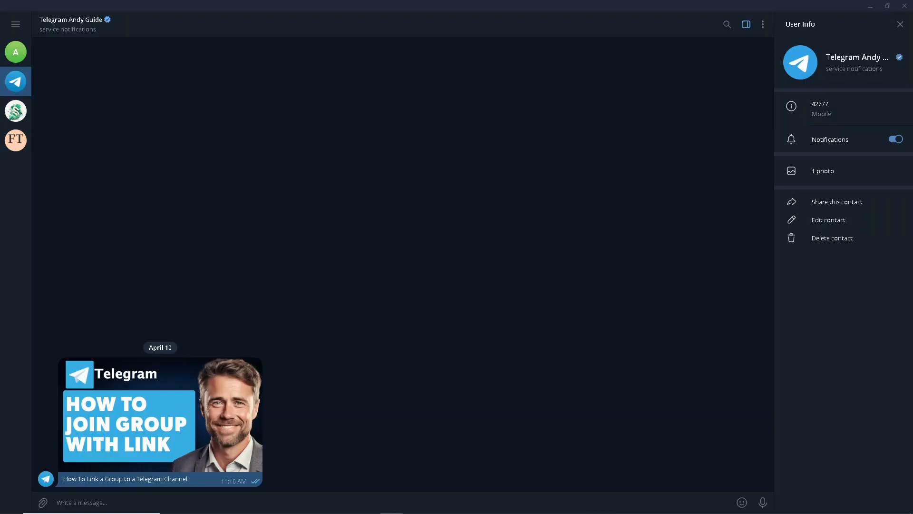
pyautogui.moveTo(281, 354)
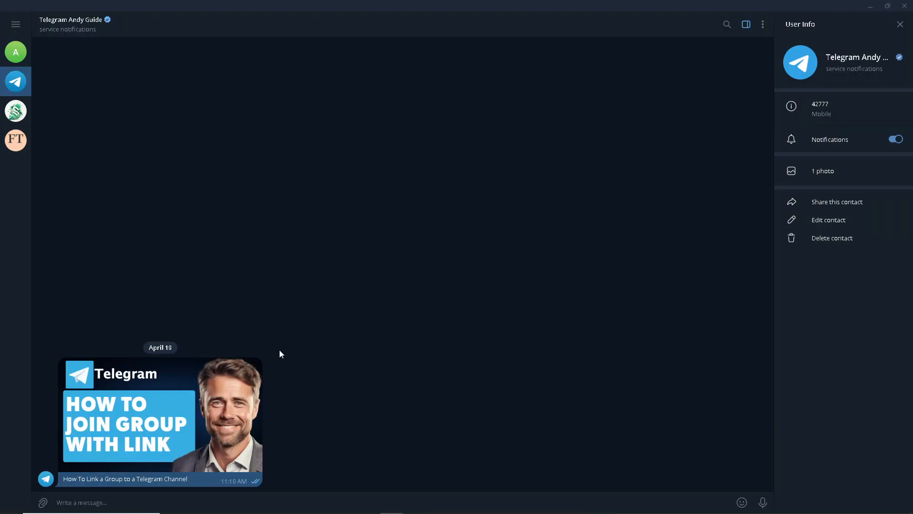
pyautogui.moveTo(465, 334)
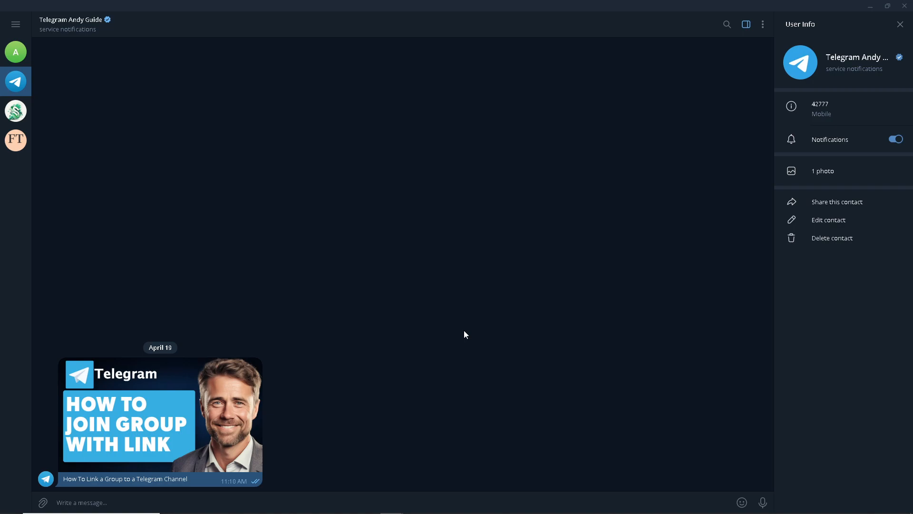
pyautogui.moveTo(304, 319)
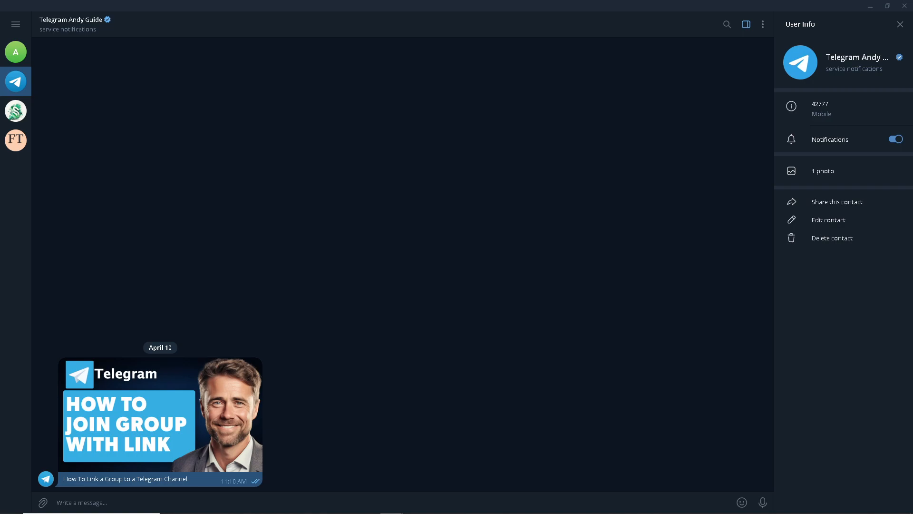
pyautogui.moveTo(643, 304)
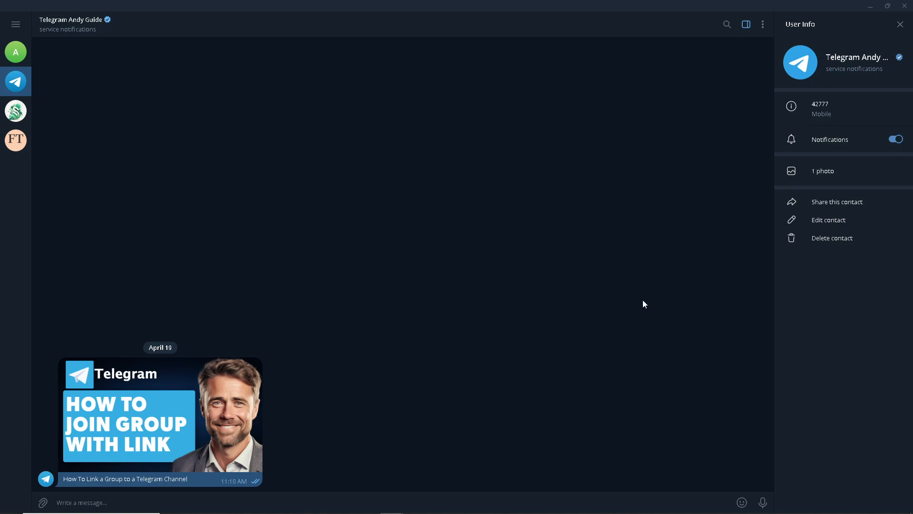
# Bring up Telegram's main menu listing New Group, New Channel, Contacts and Settings
pyautogui.doubleClick(162, 418)
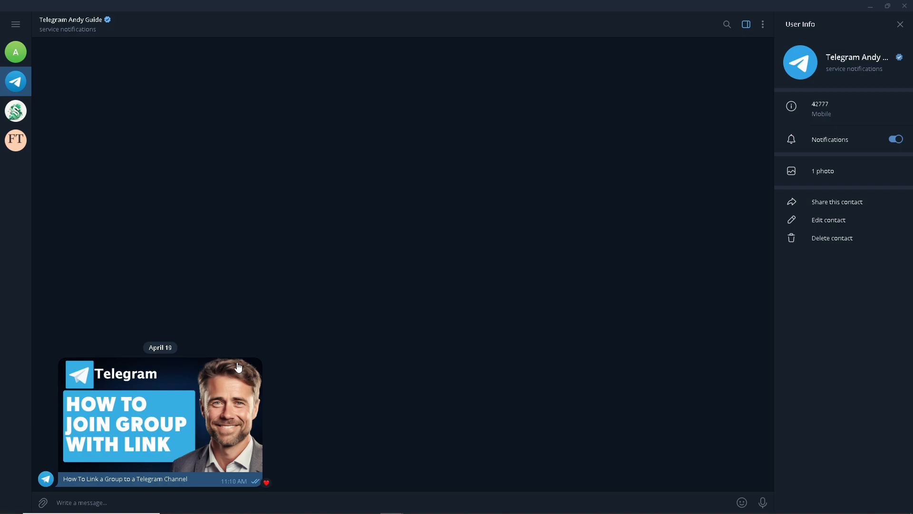
pyautogui.moveTo(239, 363)
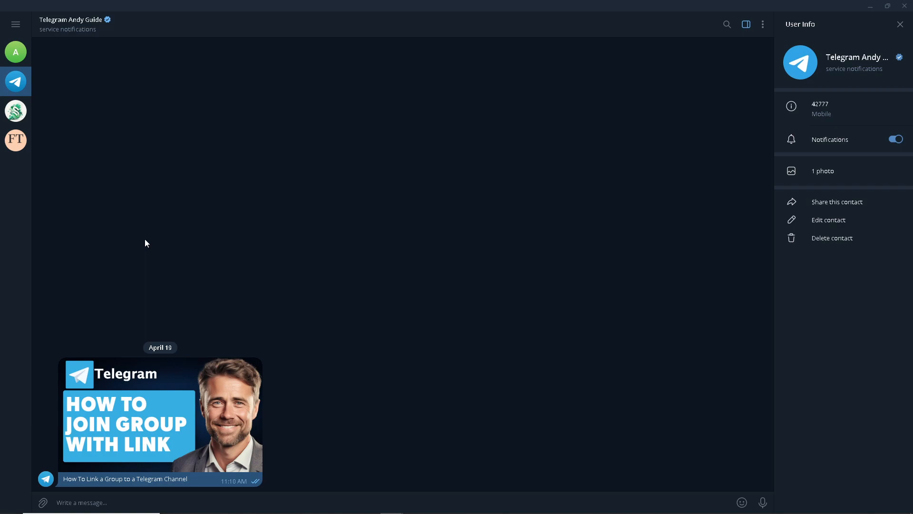
pyautogui.moveTo(95, 168)
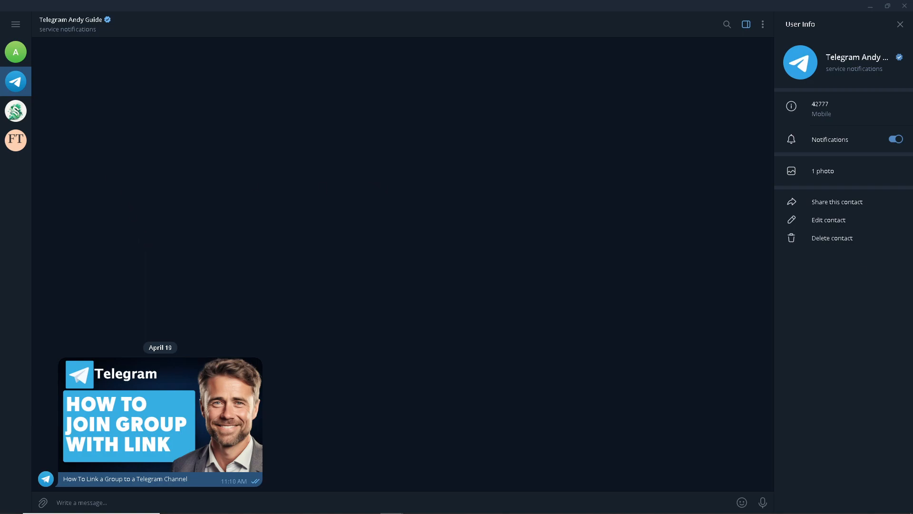
pyautogui.moveTo(770, 190)
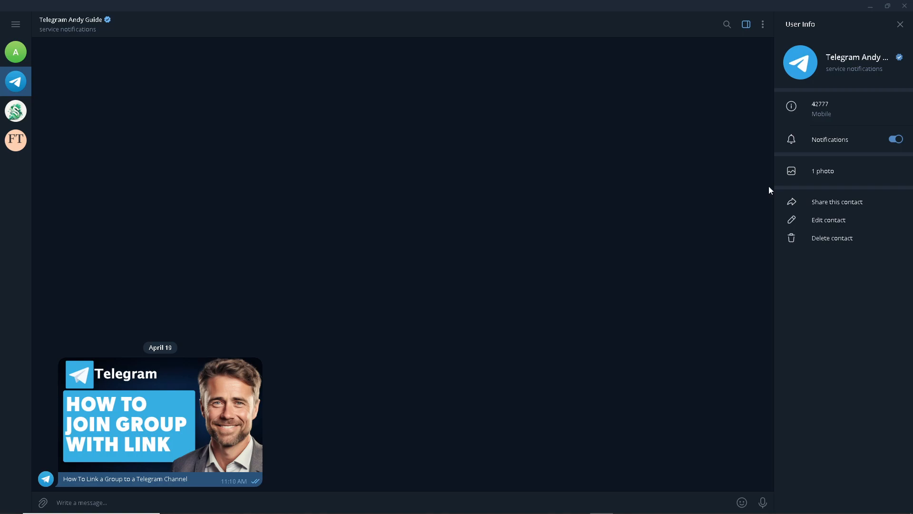
pyautogui.click(15, 24)
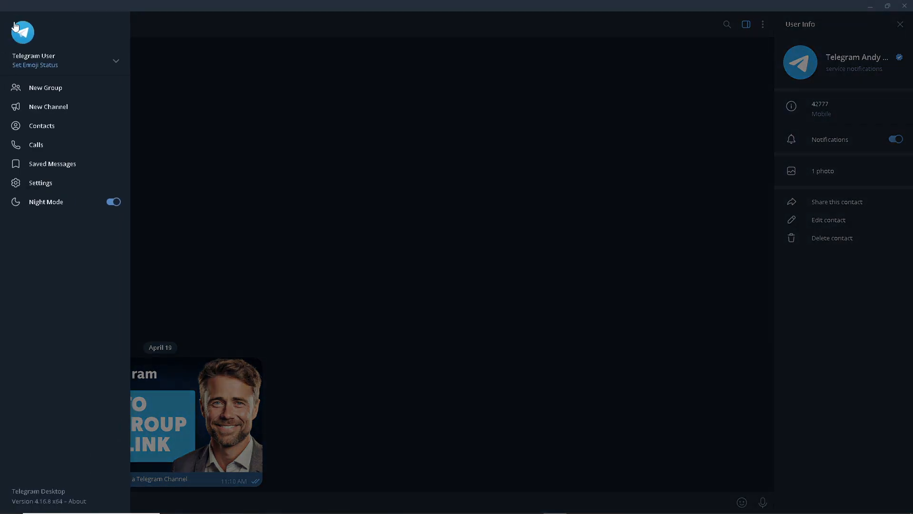
# Create a new group named 'Andy Guide'
pyautogui.click(44, 87)
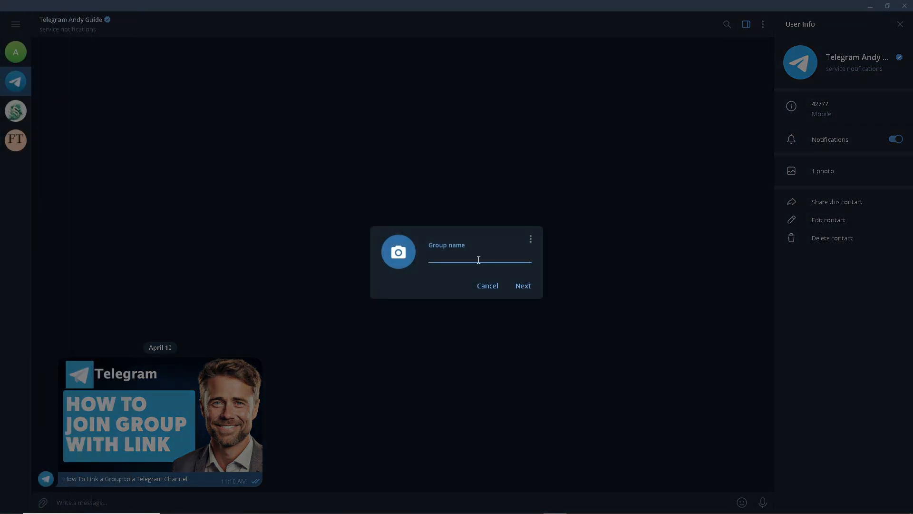
pyautogui.write('Andy')
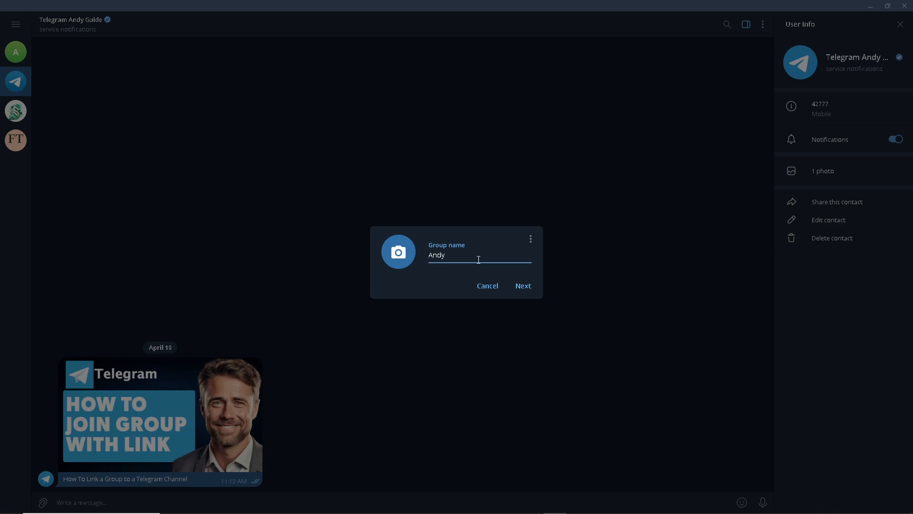
pyautogui.write('Guide')
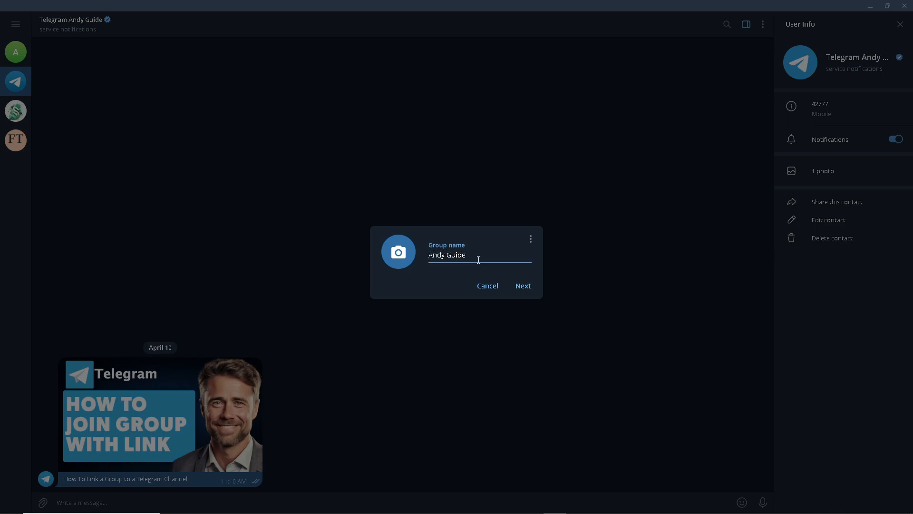
pyautogui.moveTo(524, 285)
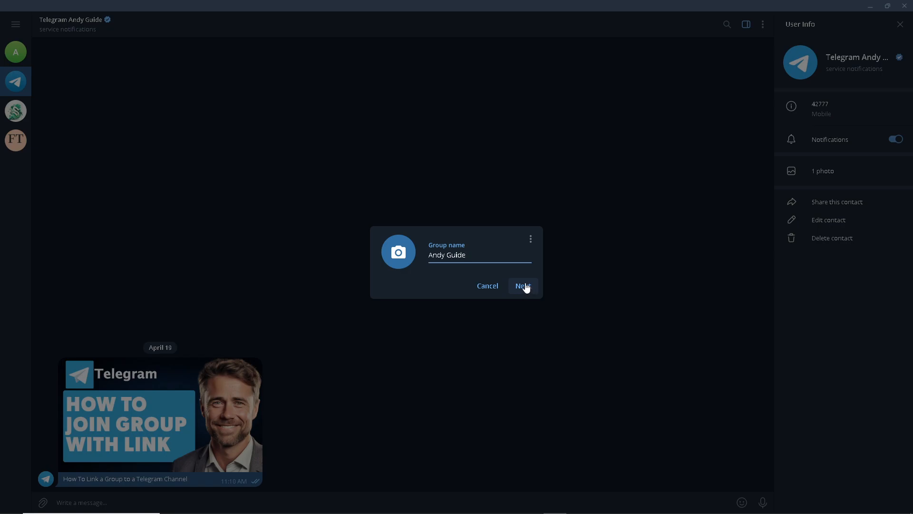
pyautogui.click(523, 285)
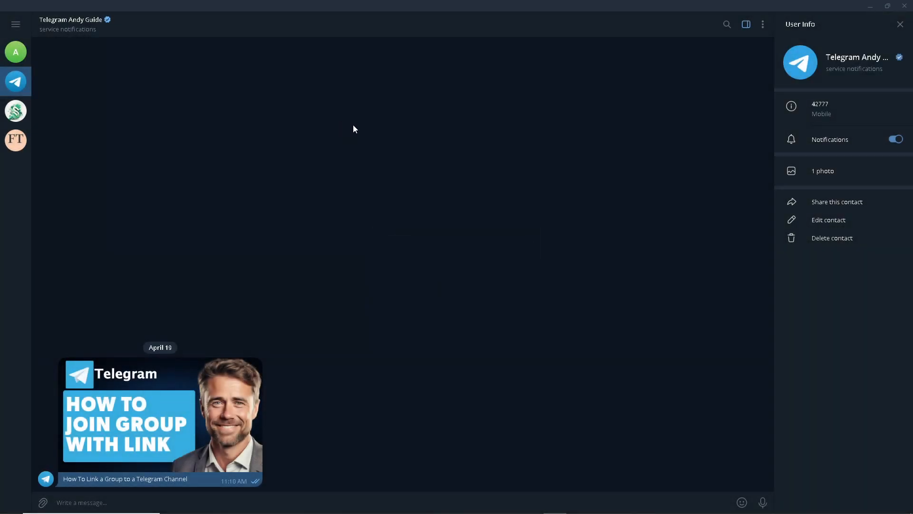
pyautogui.moveTo(15, 25)
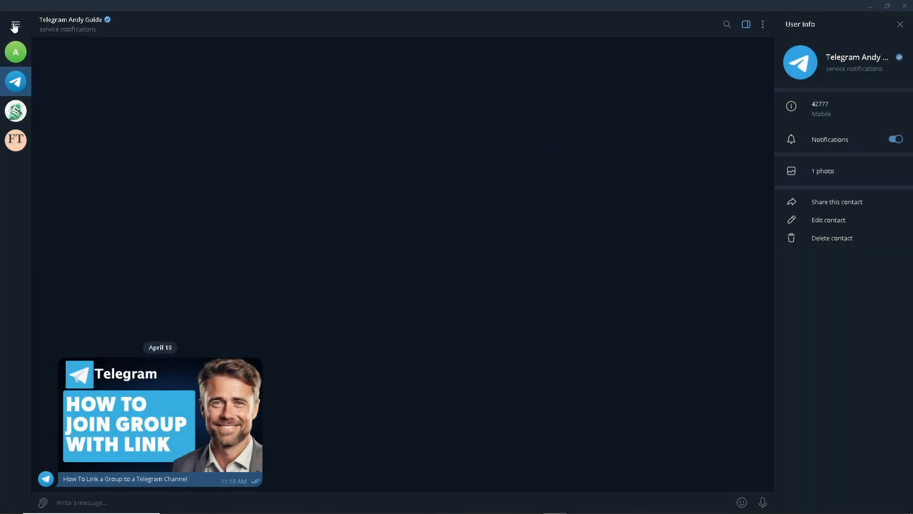
# Create a new channel named 'Andy Guide' from the main menu
pyautogui.click(15, 27)
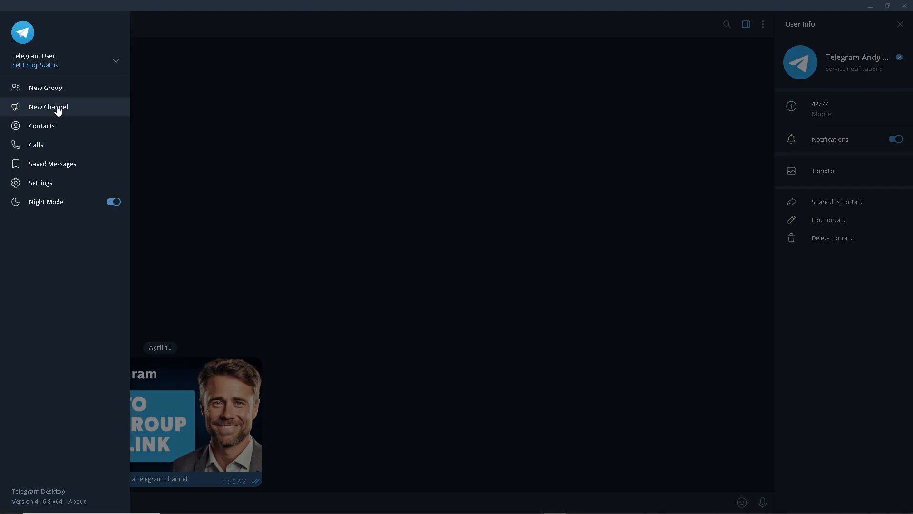
pyautogui.click(47, 106)
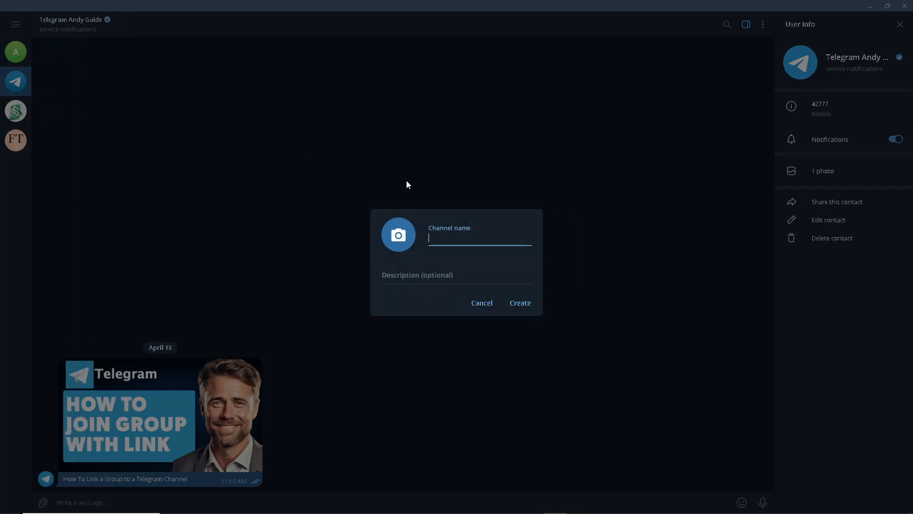
pyautogui.write('Andy')
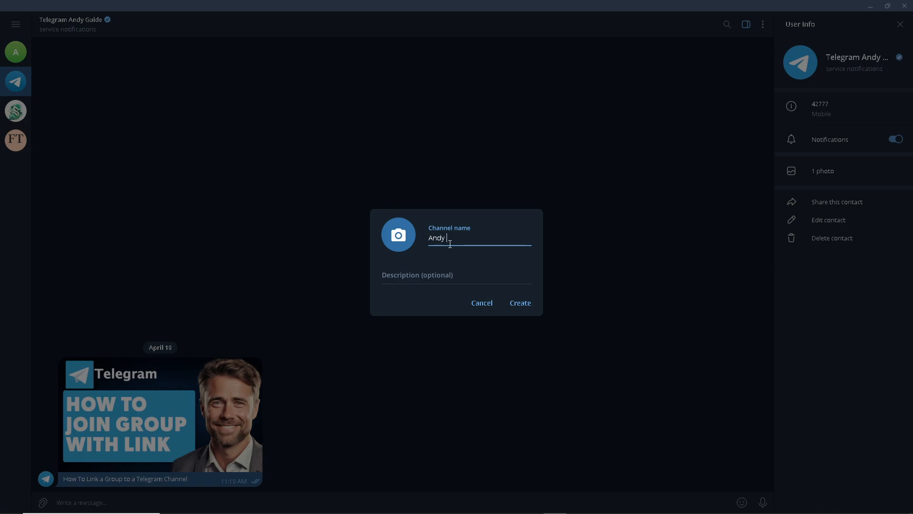
pyautogui.write('Guide')
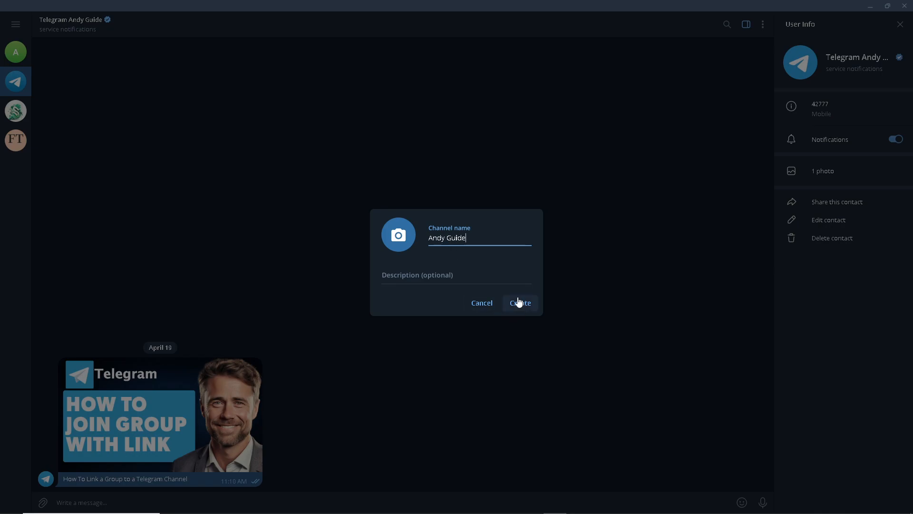
pyautogui.click(520, 302)
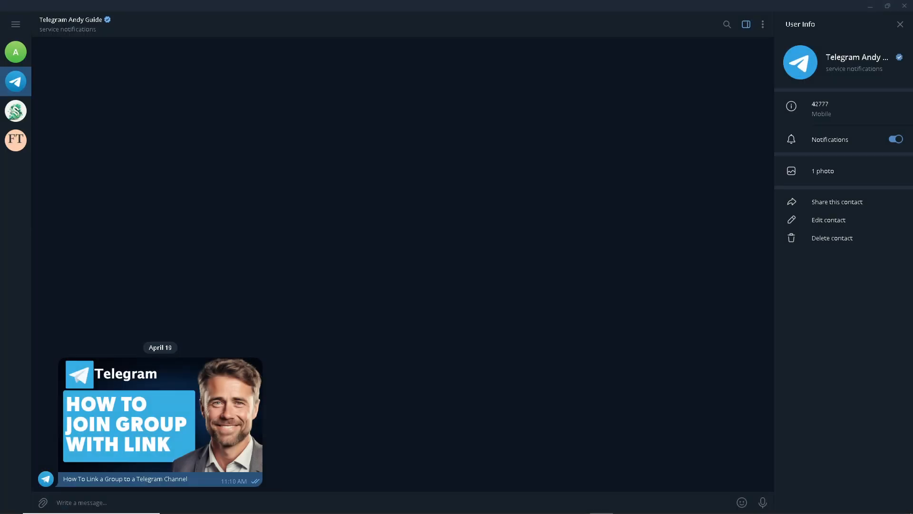
pyautogui.click(15, 25)
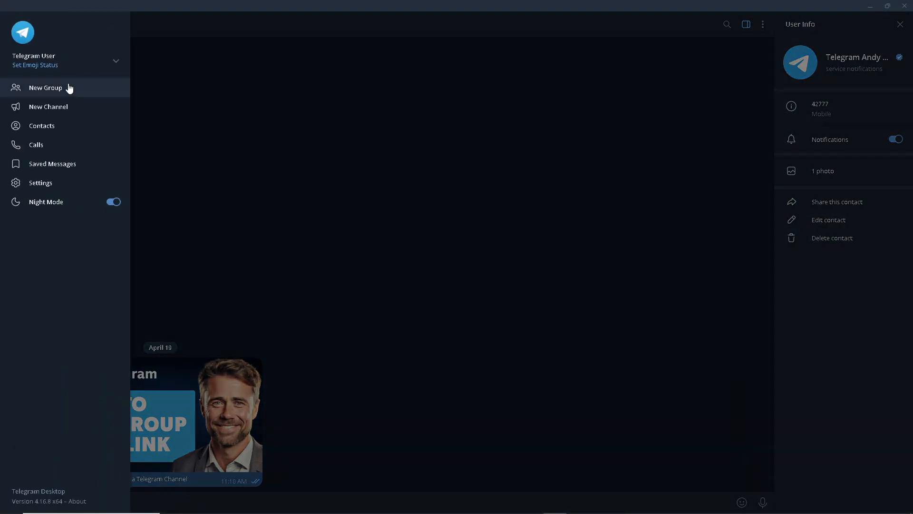
pyautogui.click(46, 88)
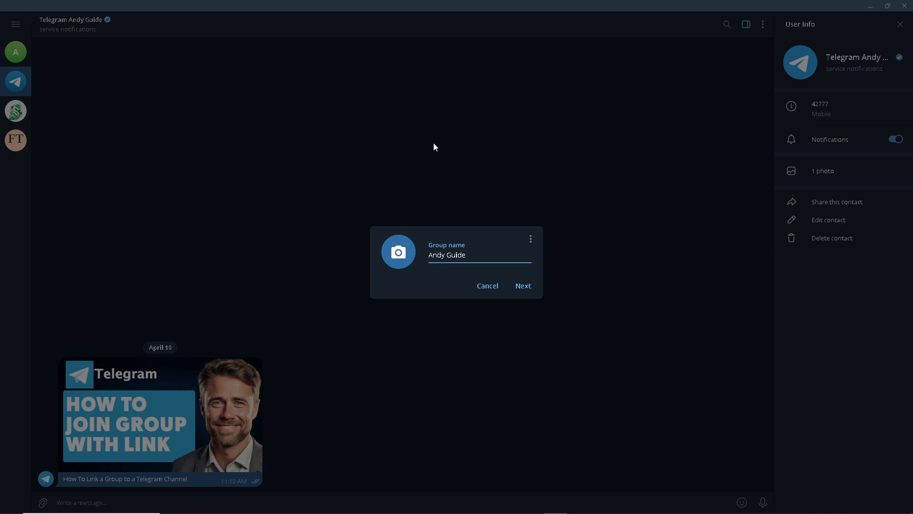
pyautogui.click(531, 239)
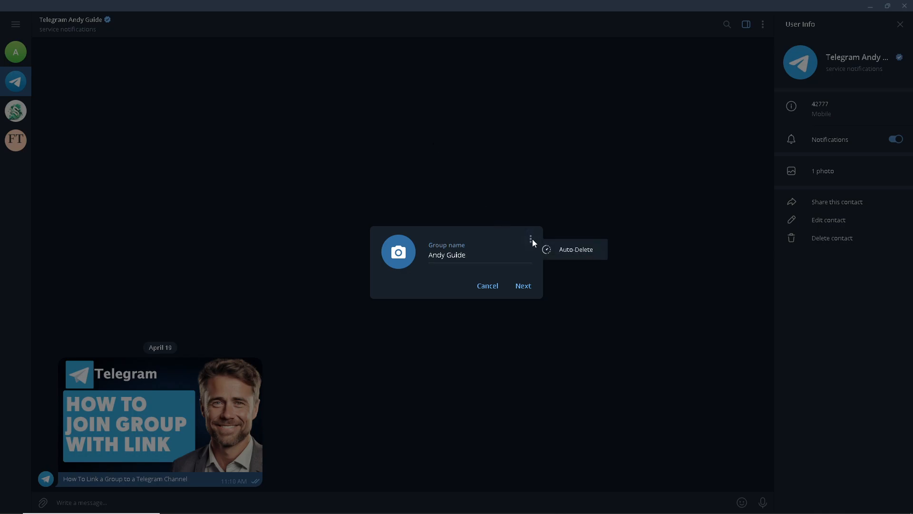
pyautogui.click(485, 255)
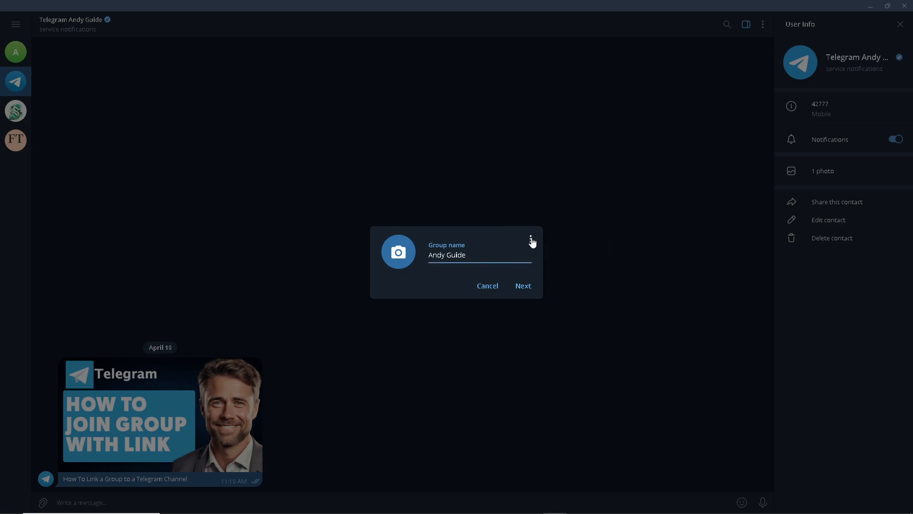
pyautogui.click(531, 239)
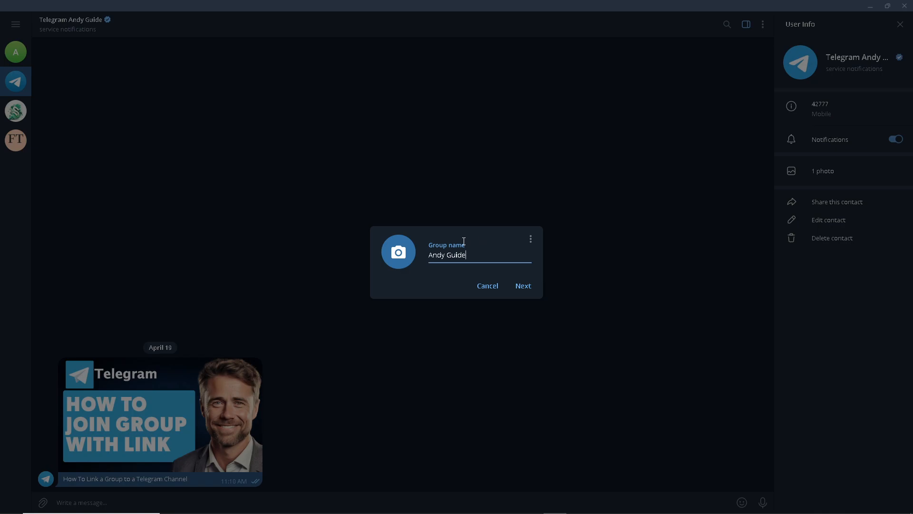
pyautogui.moveTo(530, 238)
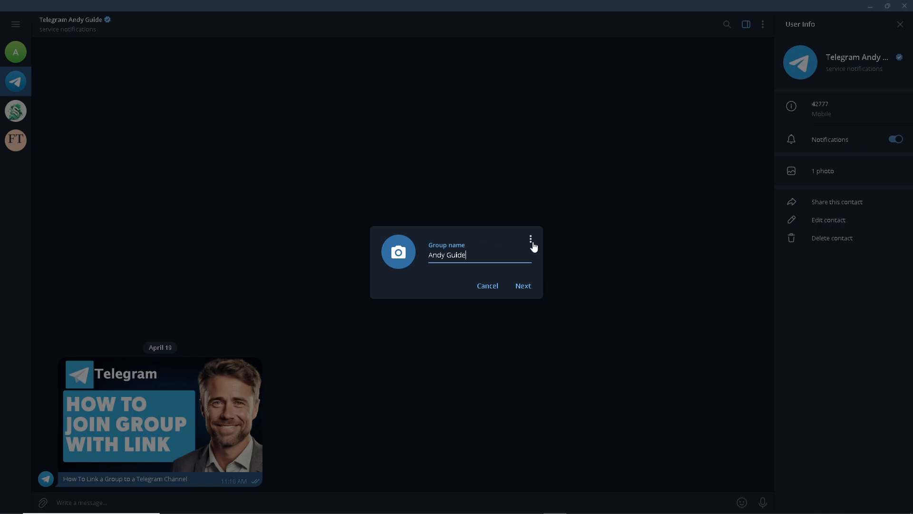
pyautogui.click(531, 237)
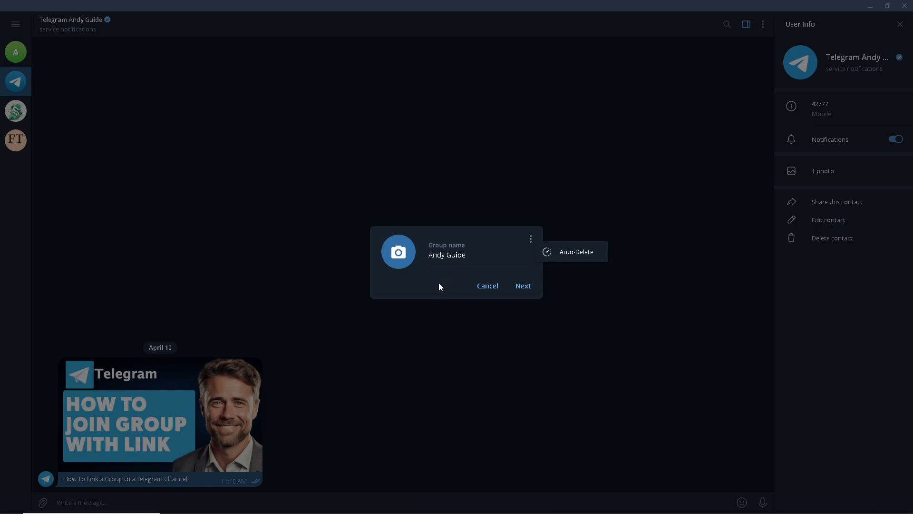
pyautogui.moveTo(477, 189)
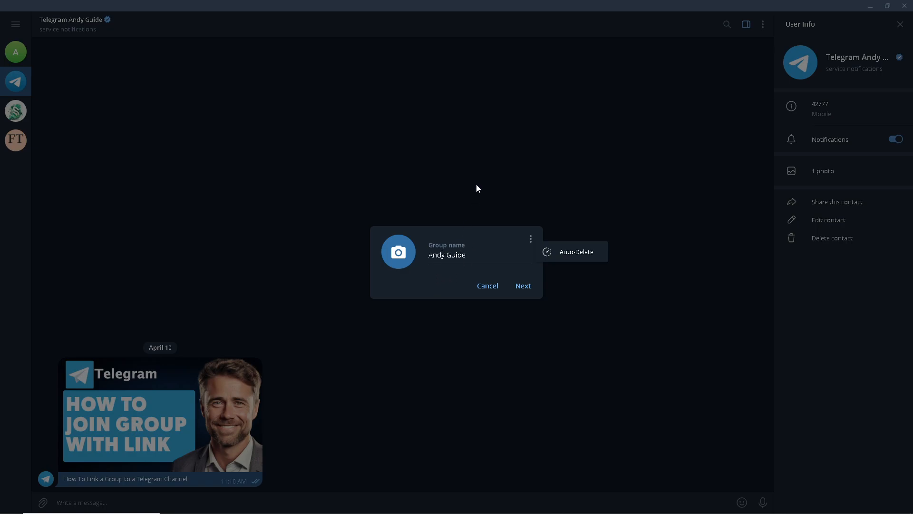
pyautogui.click(488, 285)
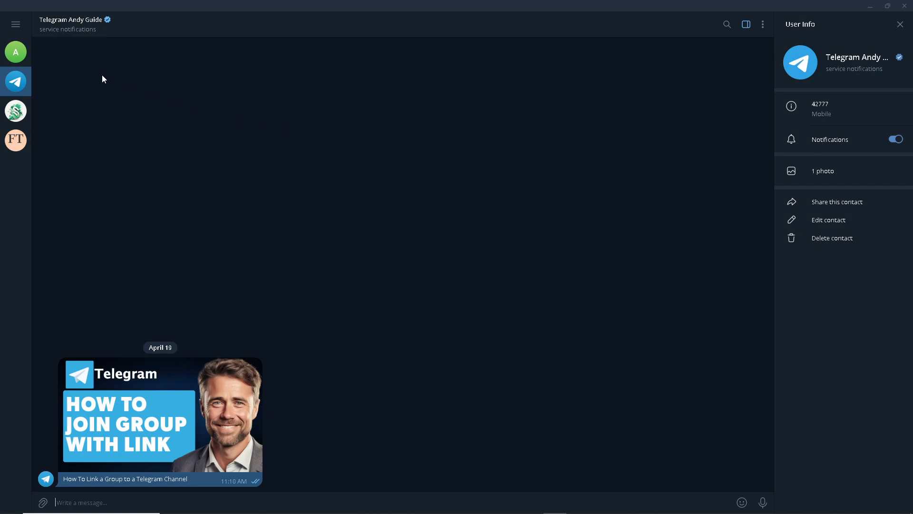
# Show andyadminov_bot's Bot Info and its Add to Group picker, which lists no groups
pyautogui.click(15, 51)
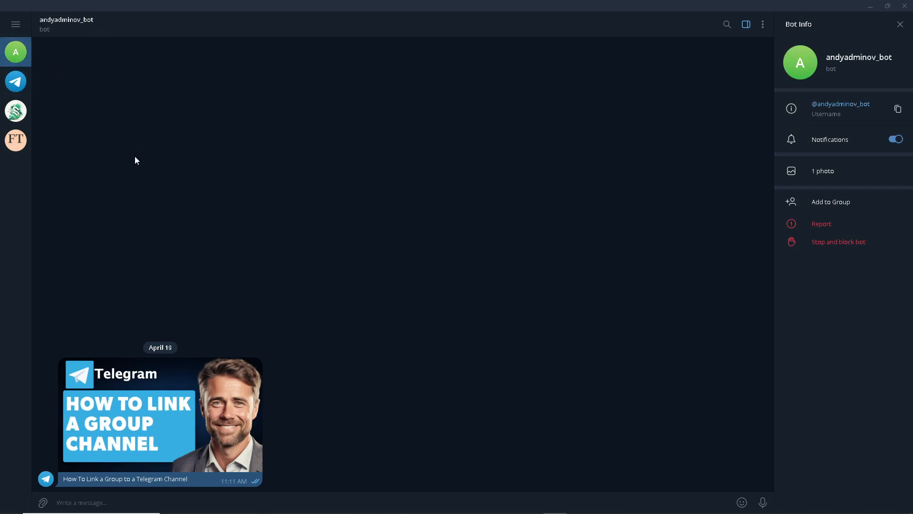
pyautogui.moveTo(153, 221)
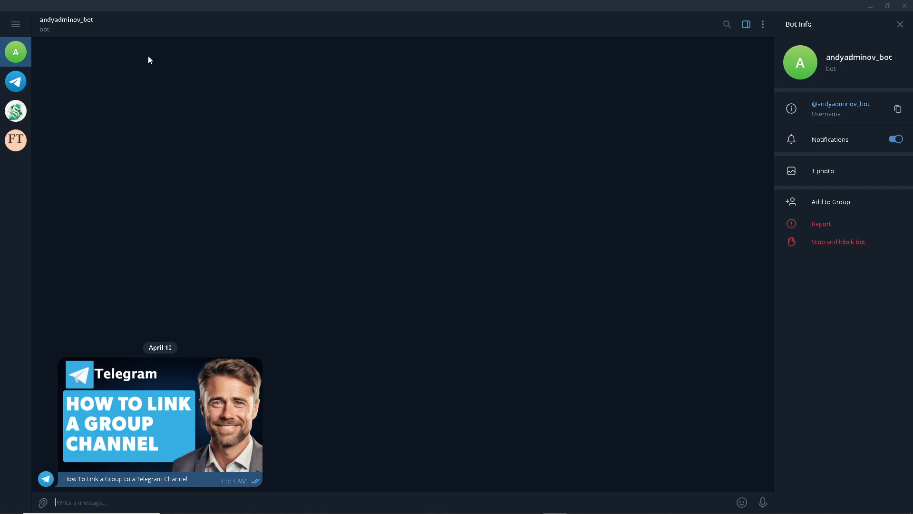
pyautogui.click(67, 24)
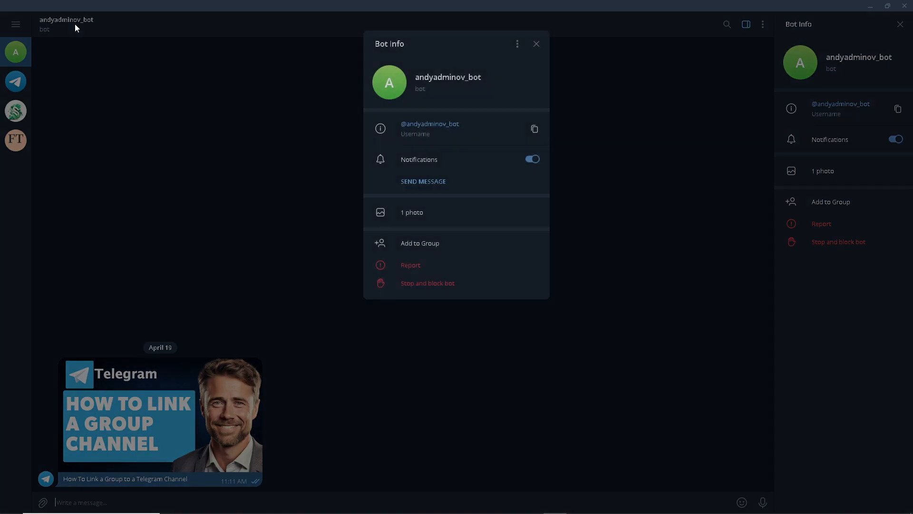
pyautogui.moveTo(441, 156)
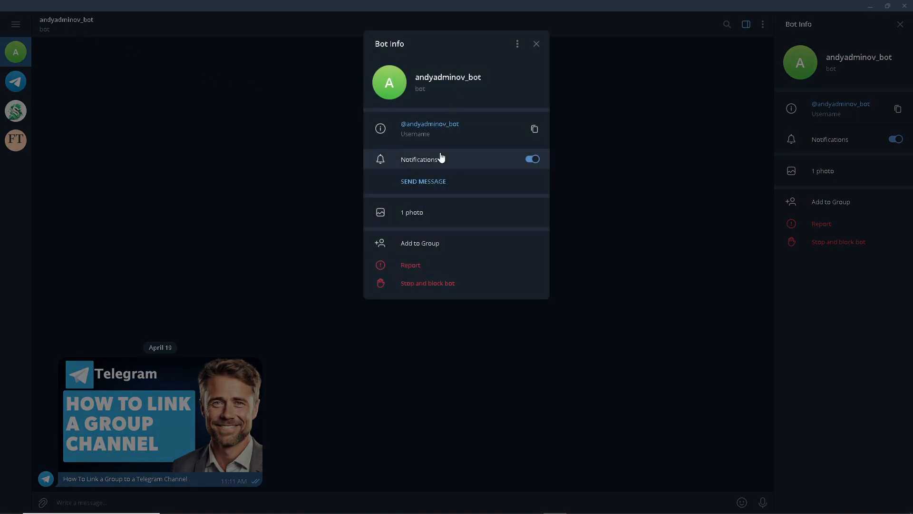
pyautogui.moveTo(420, 253)
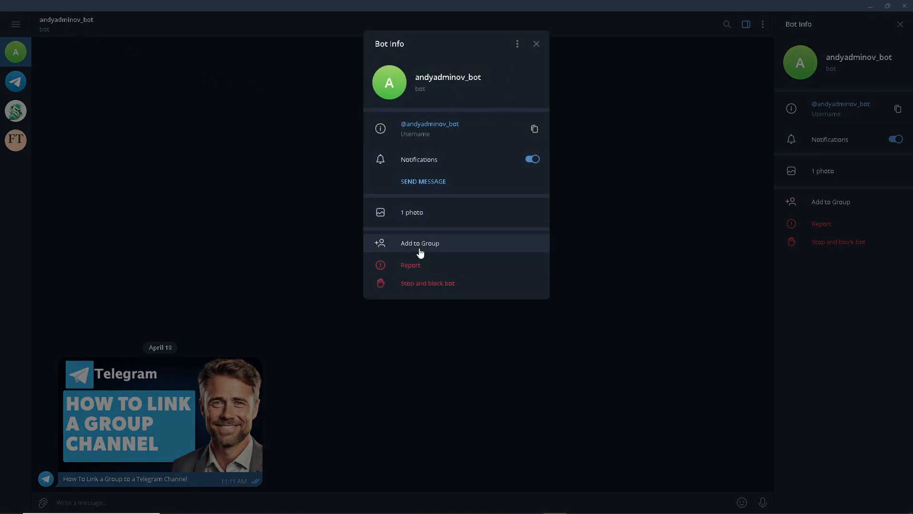
pyautogui.moveTo(422, 247)
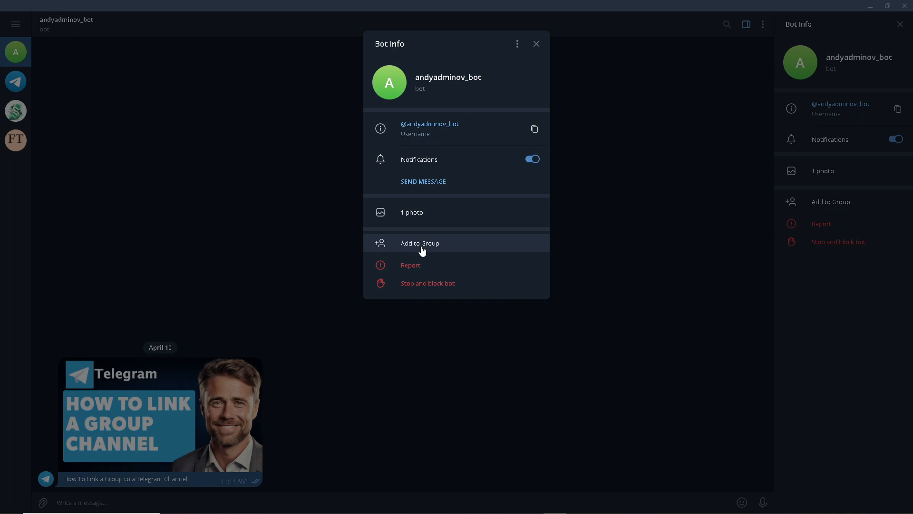
pyautogui.click(420, 243)
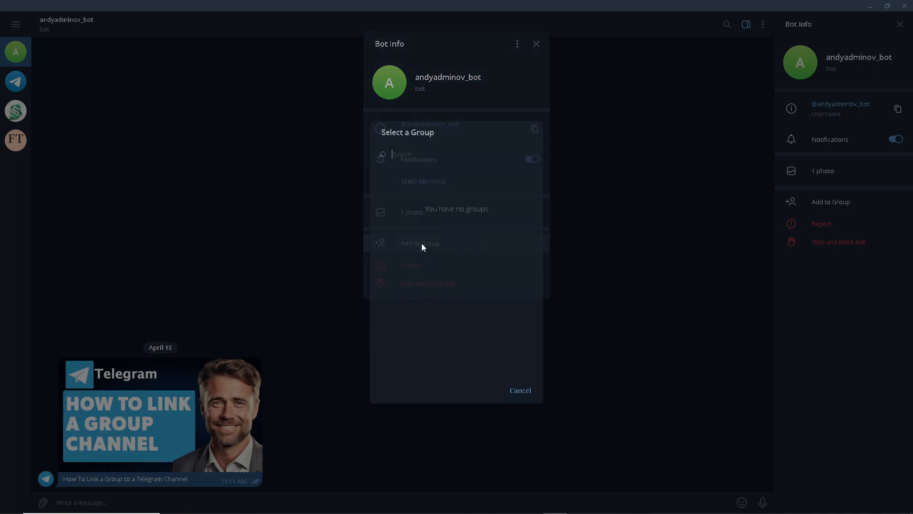
pyautogui.click(421, 244)
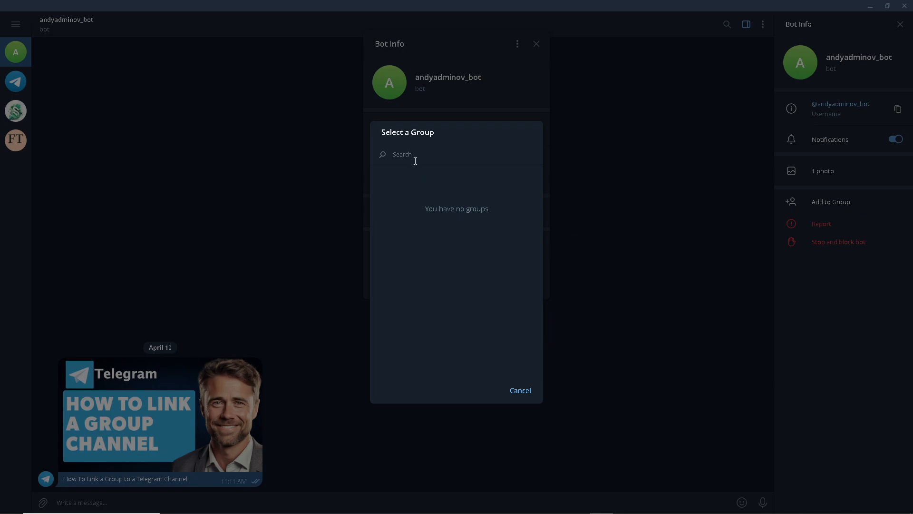
pyautogui.moveTo(445, 184)
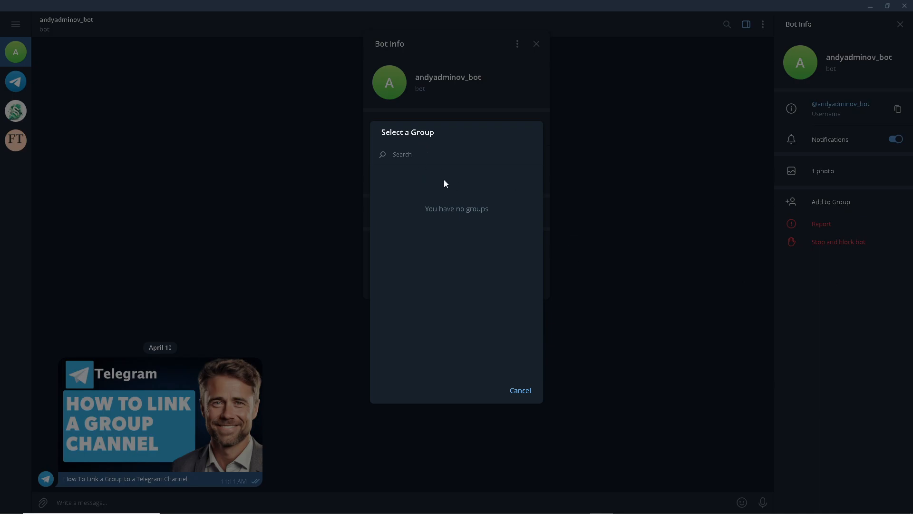
# Dismiss the group picker and close the bot's profile details
pyautogui.click(520, 390)
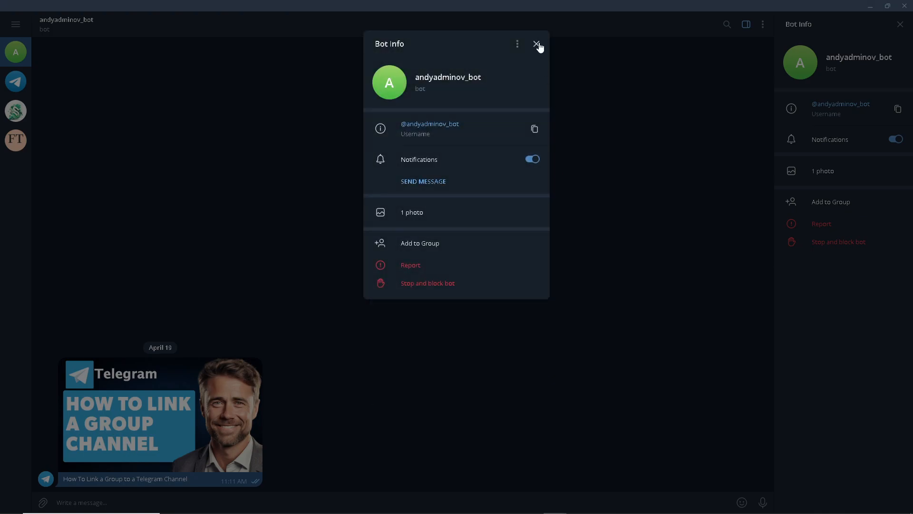
pyautogui.click(15, 24)
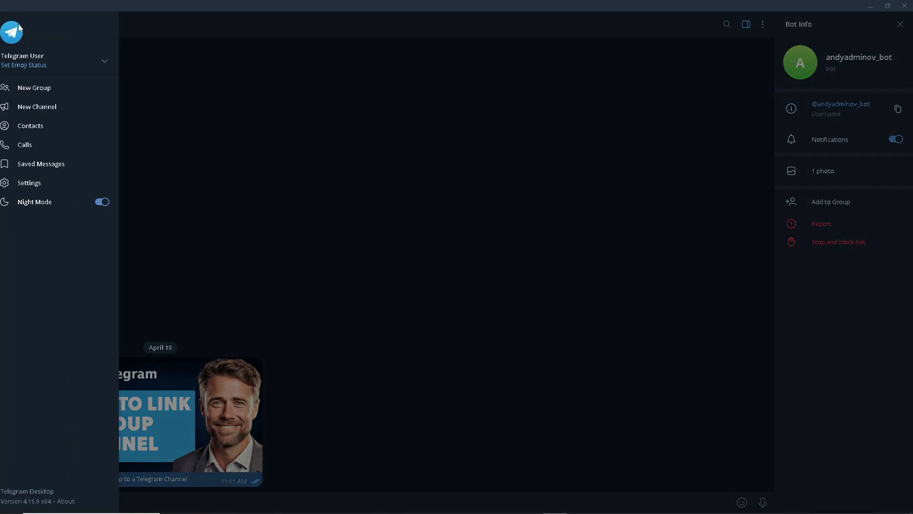
pyautogui.moveTo(81, 96)
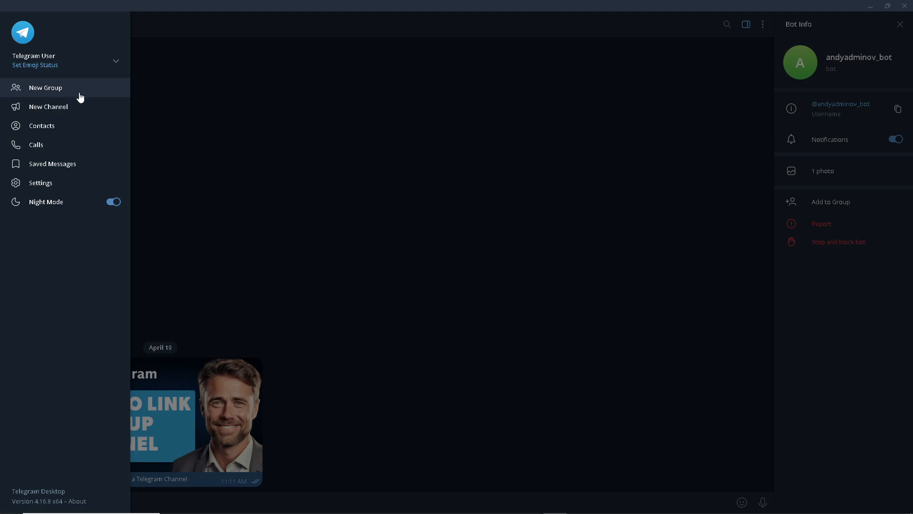